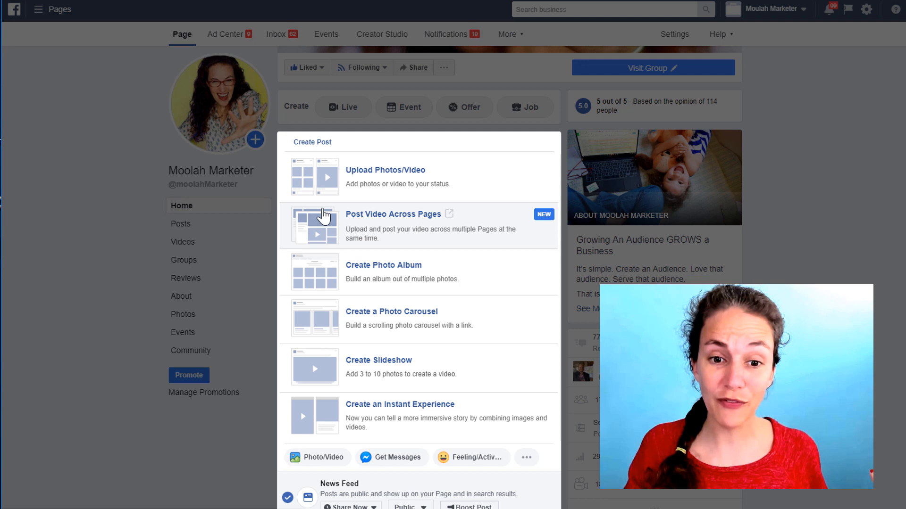
mouse_move(415, 282)
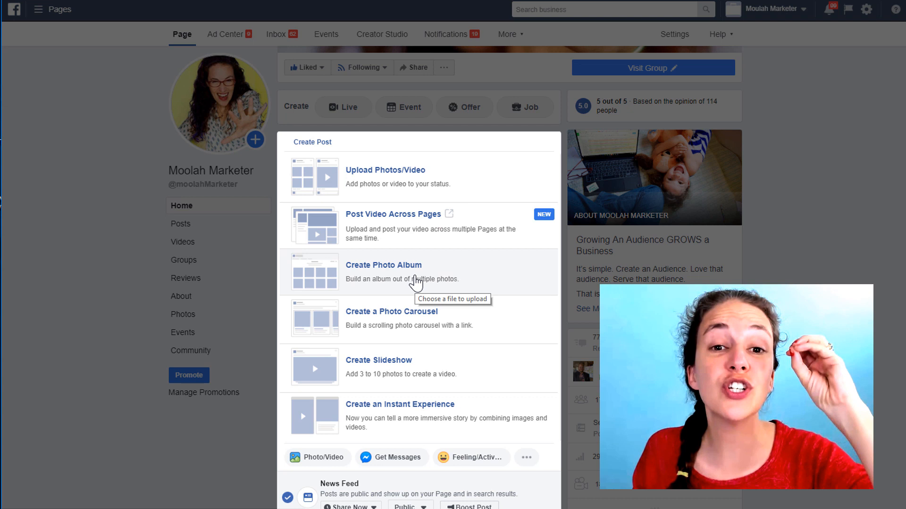
mouse_move(401, 378)
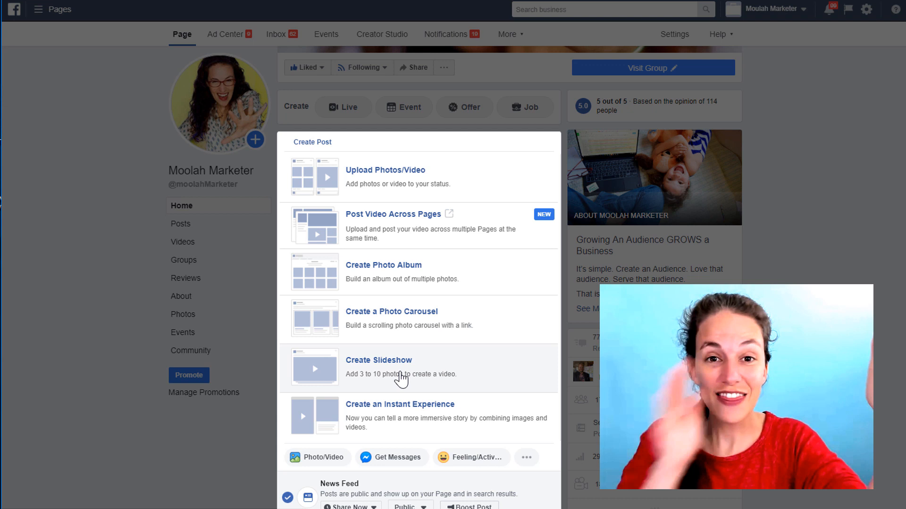
mouse_move(408, 201)
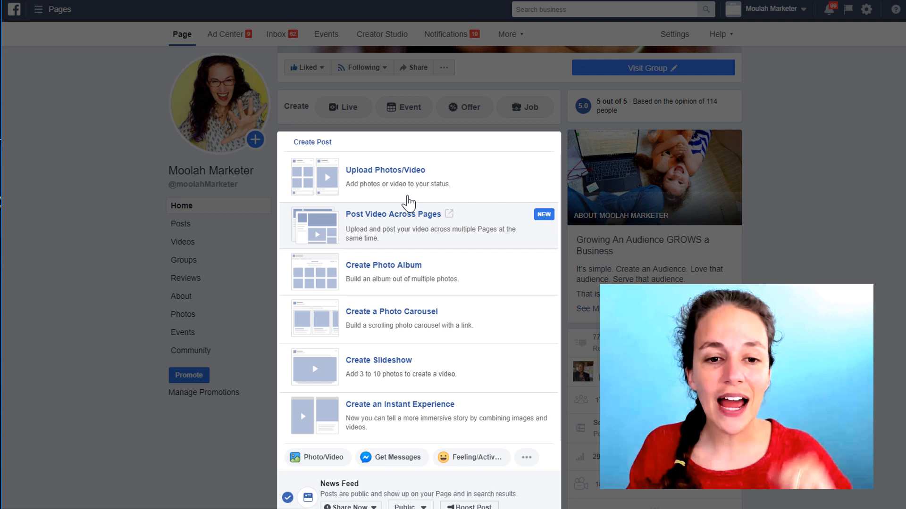
mouse_move(392, 177)
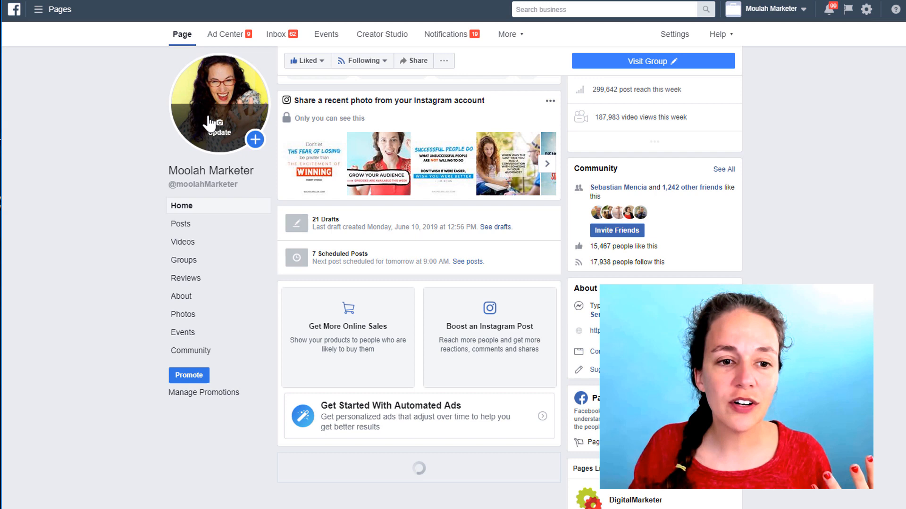
- Leave the Create Post panel and view the Page's Photos albums, checking a cover photo
left_click(218, 103)
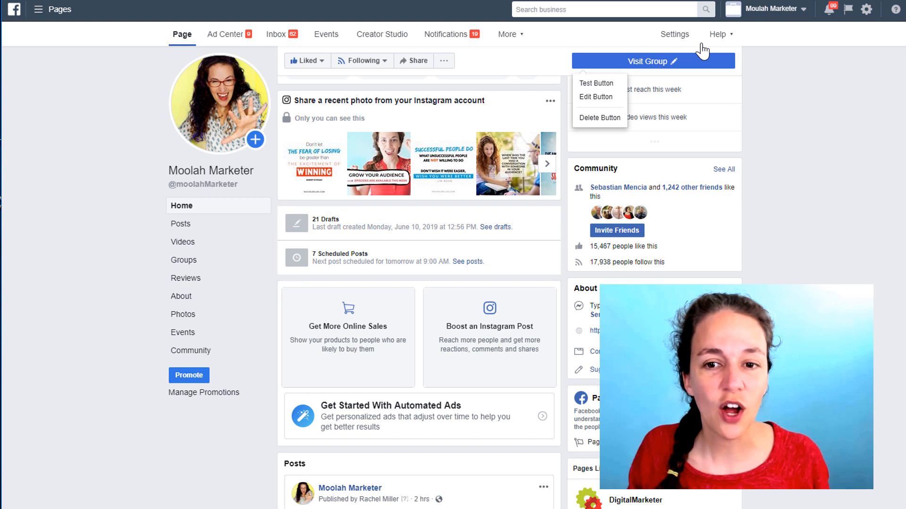
left_click(425, 212)
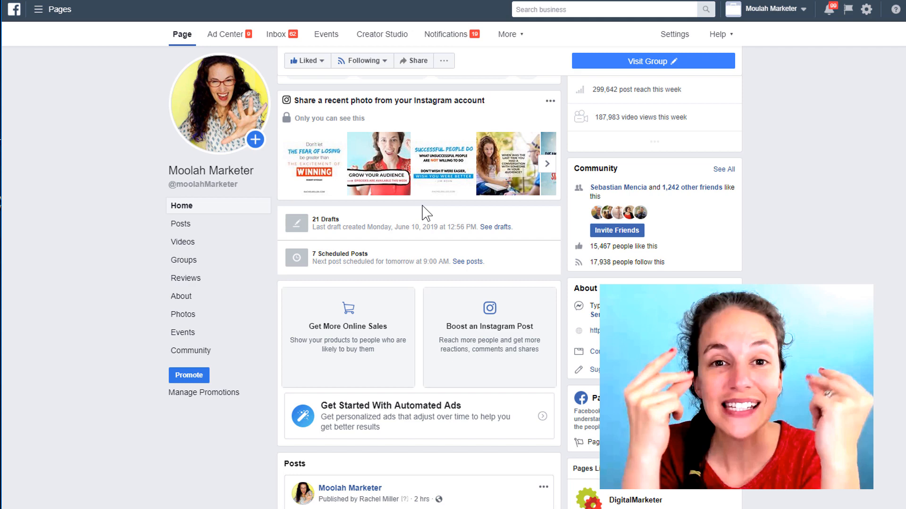
left_click(218, 102)
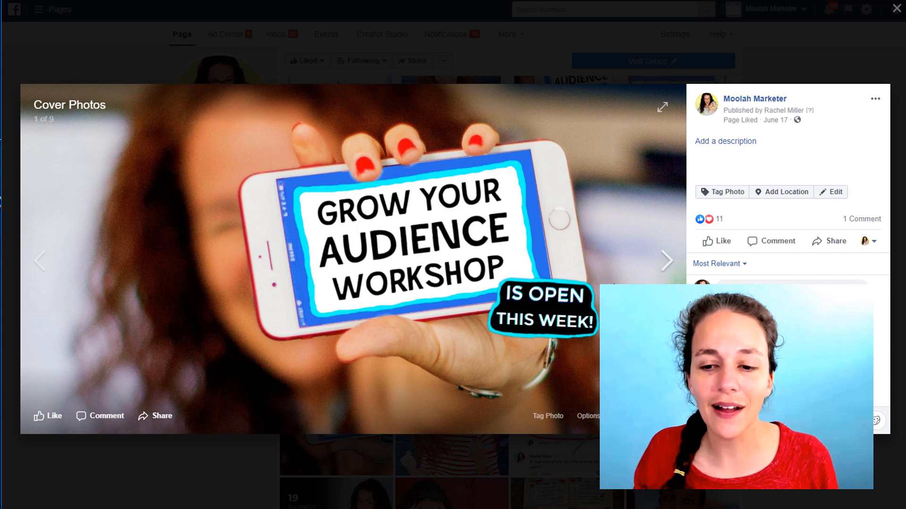
left_click(897, 8)
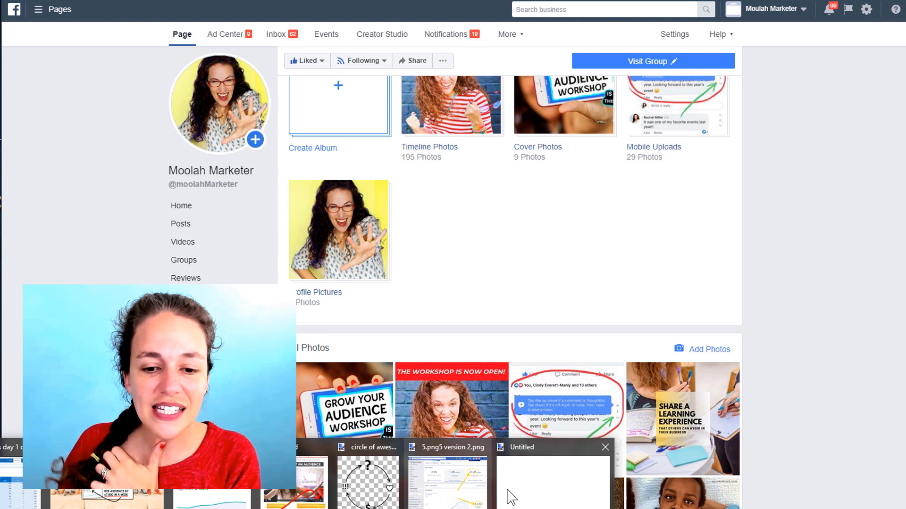
- Bring up paint.net with the laptop photo, try the Glow effect, then move to Levels
left_click(551, 473)
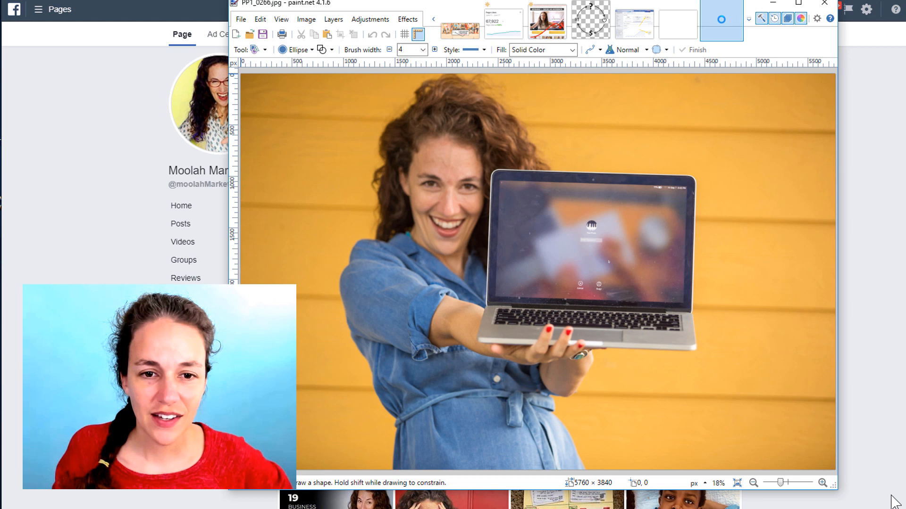
left_click(370, 19)
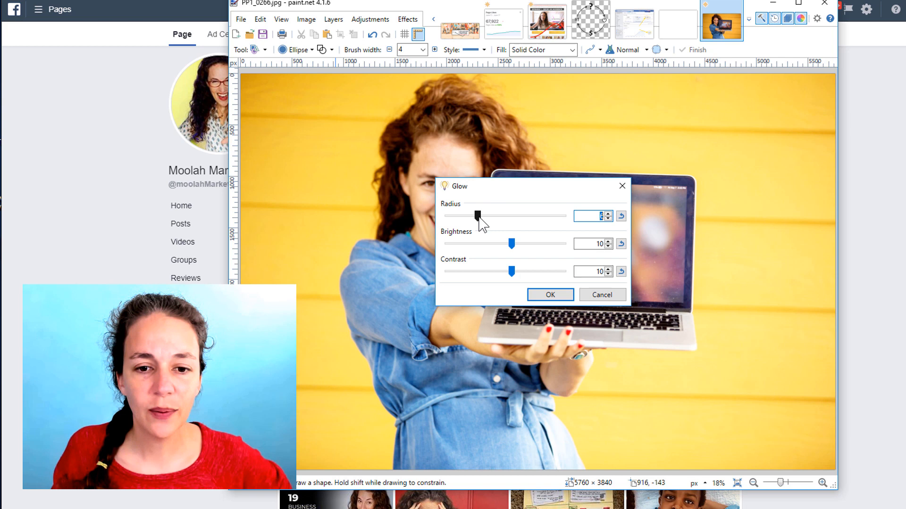
left_click(549, 294)
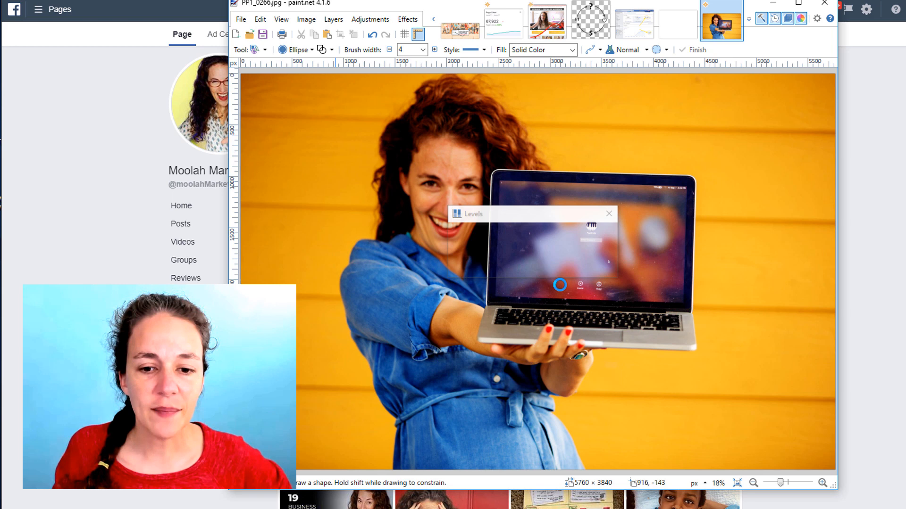
left_click(608, 215)
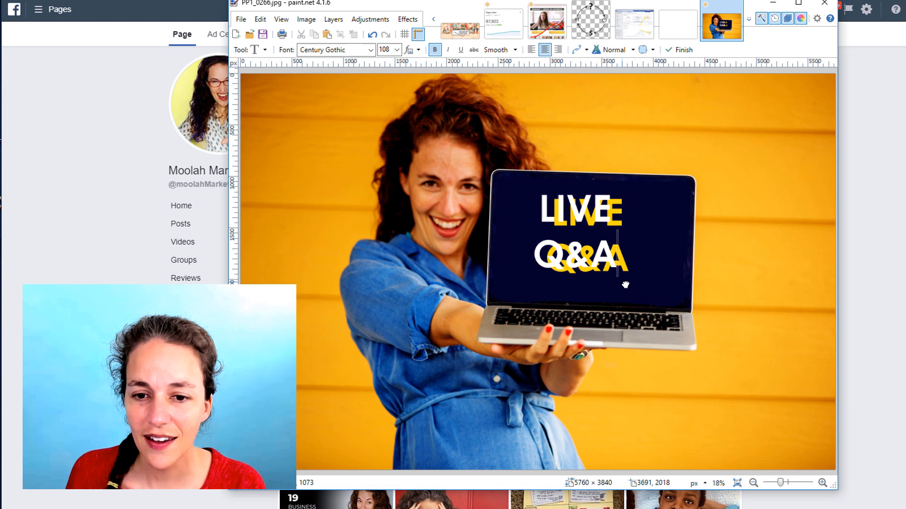
- Finish placing the LIVE Q&A text in white and yellow on the dark navy screen
left_click(333, 19)
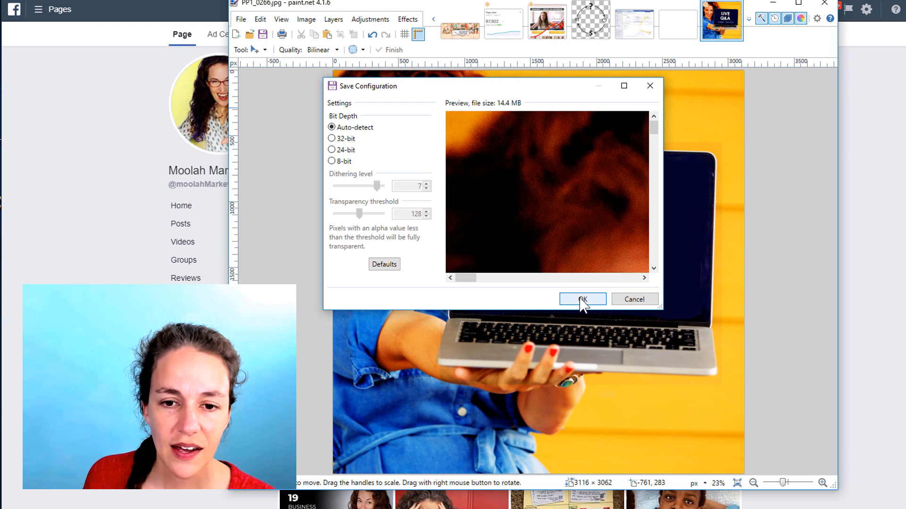
- Confirm the Save Configuration settings to save the LIVE Q&A graphic
left_click(582, 299)
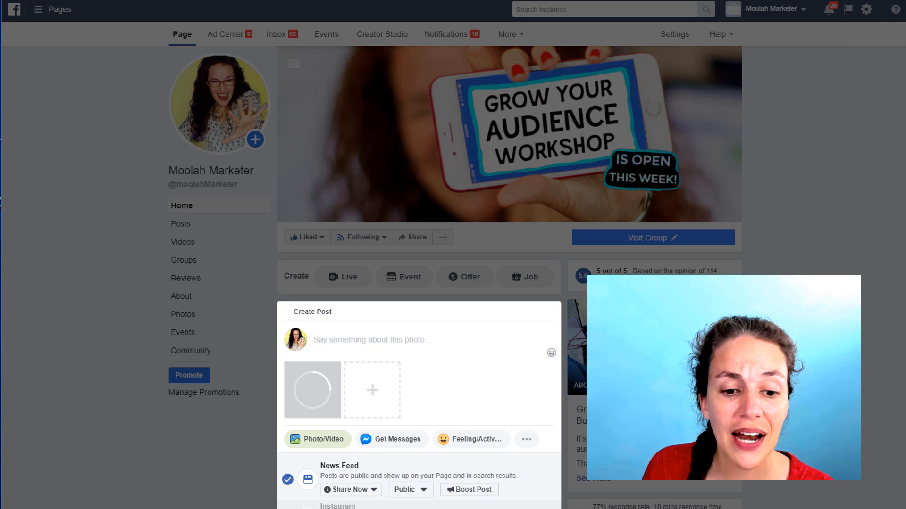
- Caption the graphic 'What are YOU doing tonight??', add the Massive Growth Strategies group, and share now
scroll("down", 3)
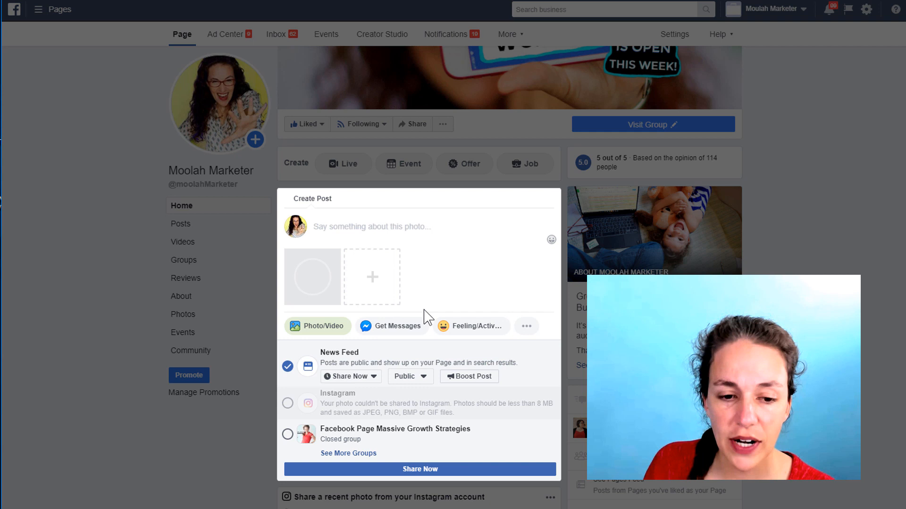
left_click(351, 377)
type("What are YOU doing tonight??")
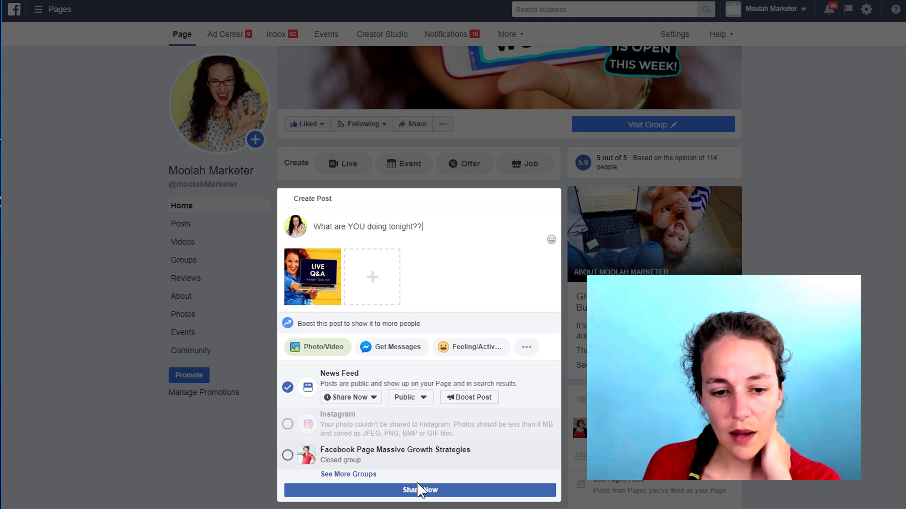
left_click(287, 455)
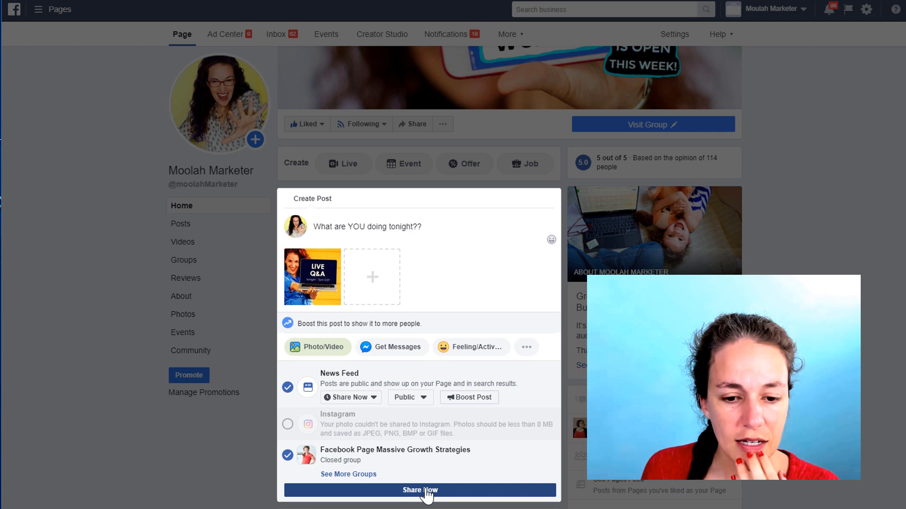
left_click(419, 491)
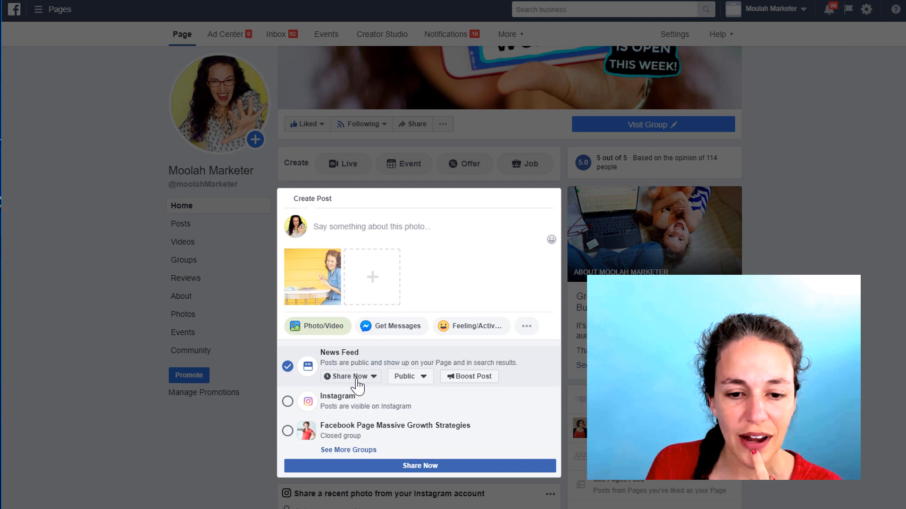
- Tick the group on a second photo post and review the Now/Schedule/Backdate/Save Draft choices
left_click(286, 431)
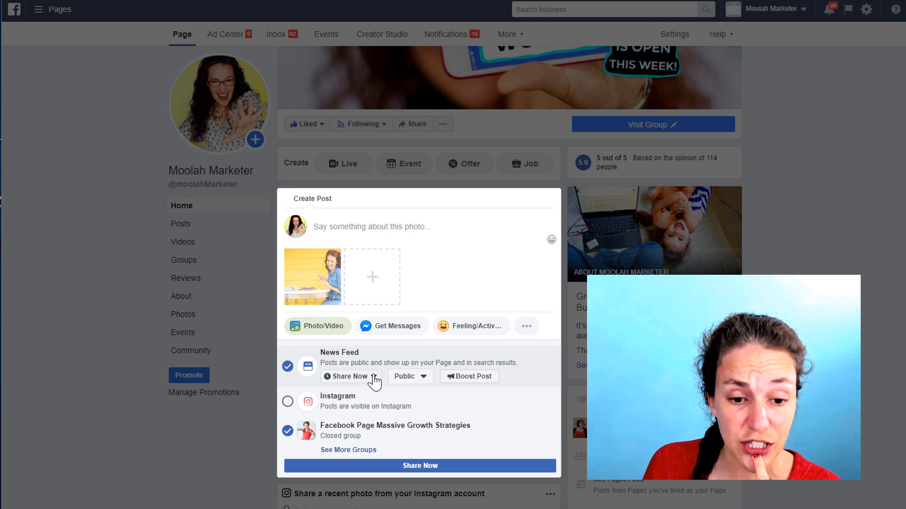
left_click(350, 376)
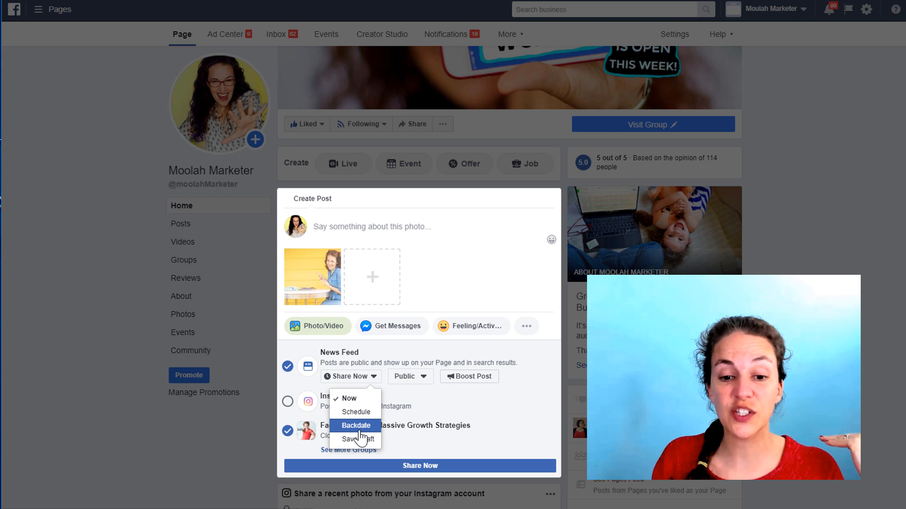
left_click(411, 377)
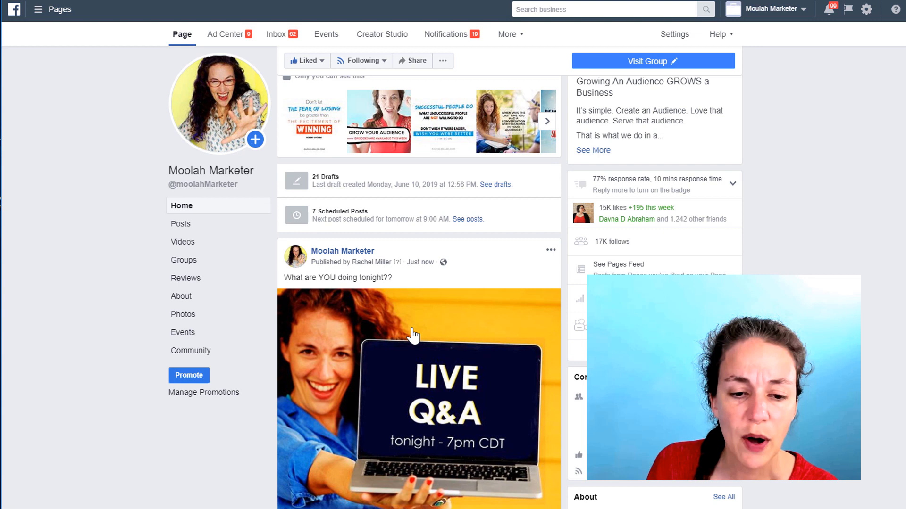
- Scroll to the published LIVE Q&A post and choose Edit Post from its menu
scroll("down", 3)
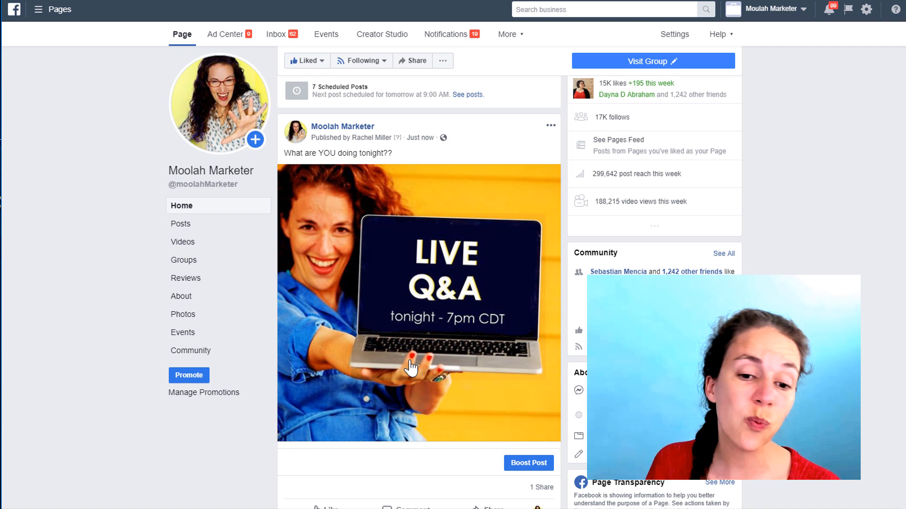
mouse_move(490, 267)
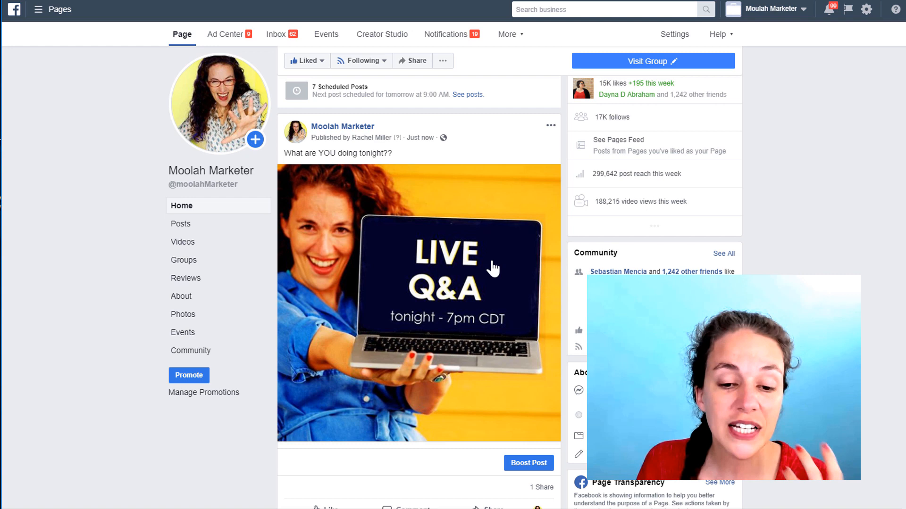
mouse_move(523, 345)
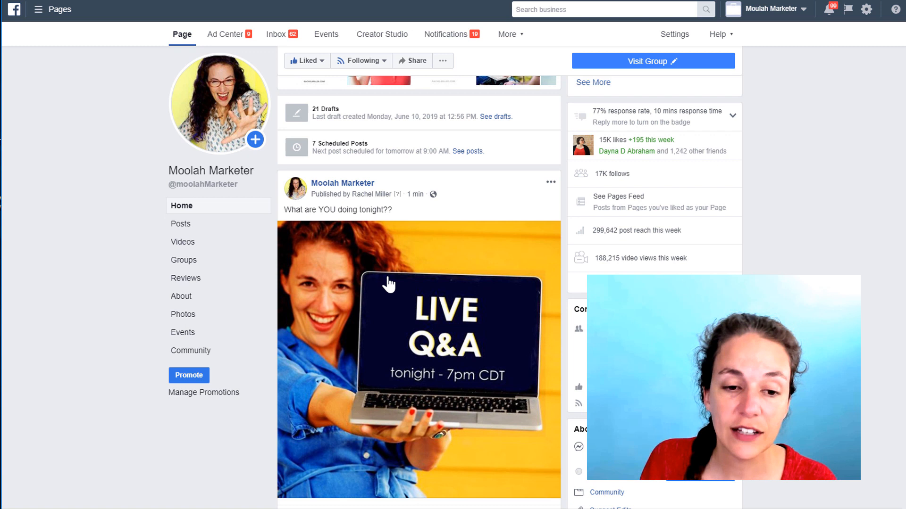
mouse_move(366, 226)
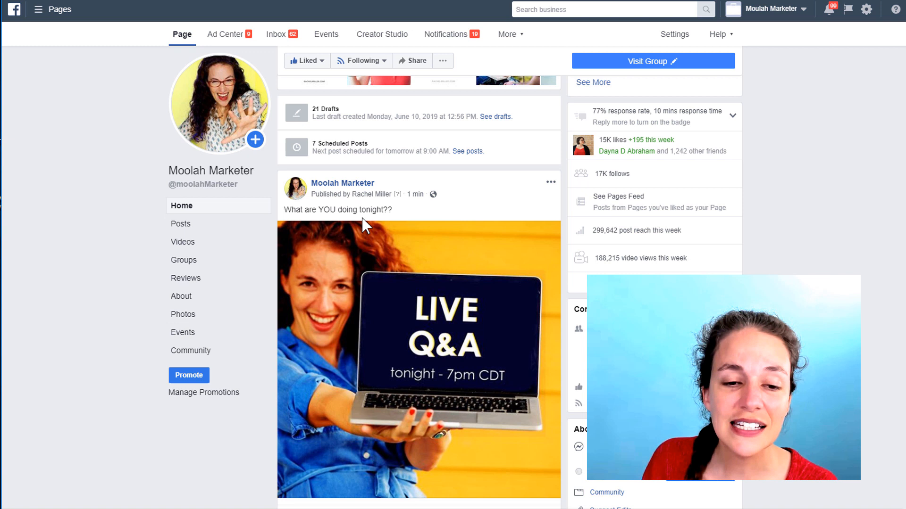
left_click(550, 182)
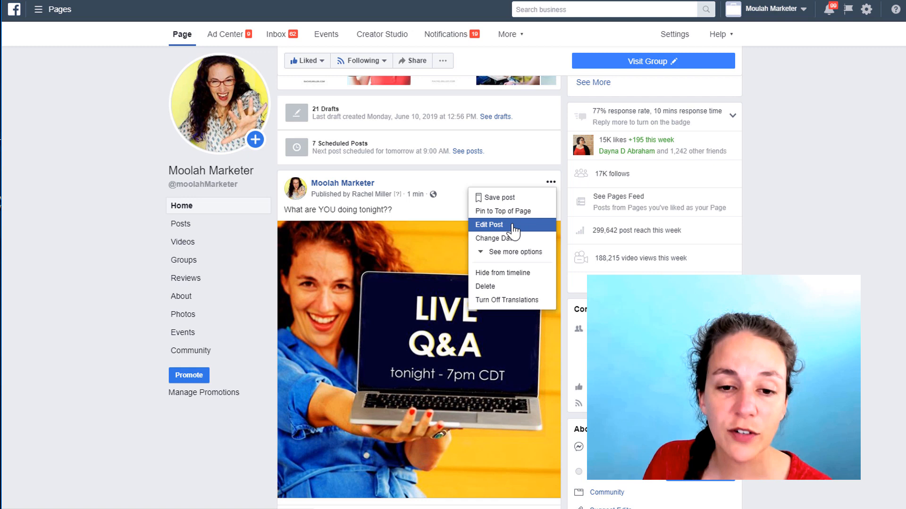
left_click(489, 224)
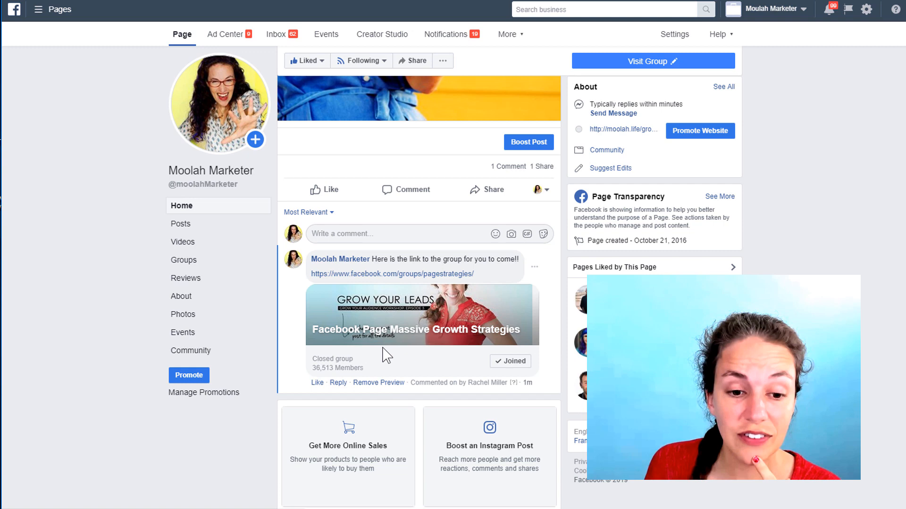
- Scroll back up the Page to start a new post with the Failure quote image
scroll("up", 3)
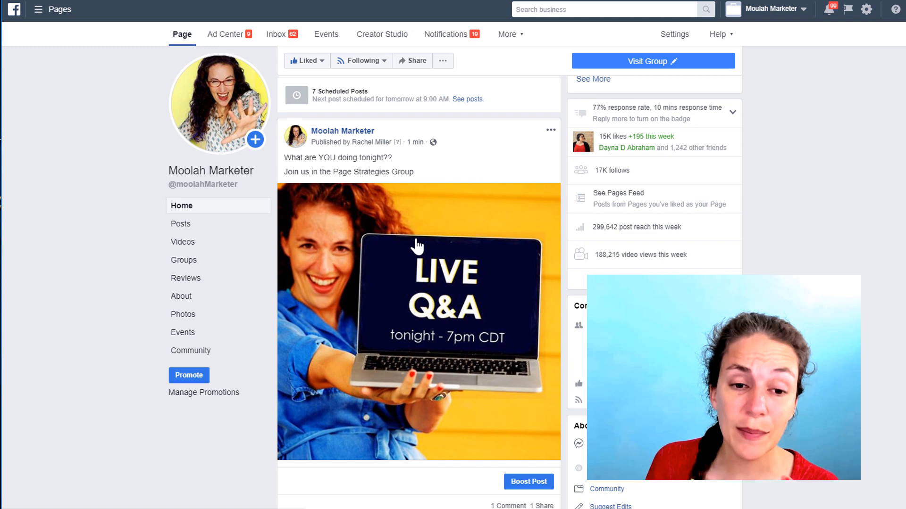
scroll("up", 3)
type("Failure.  Proof")
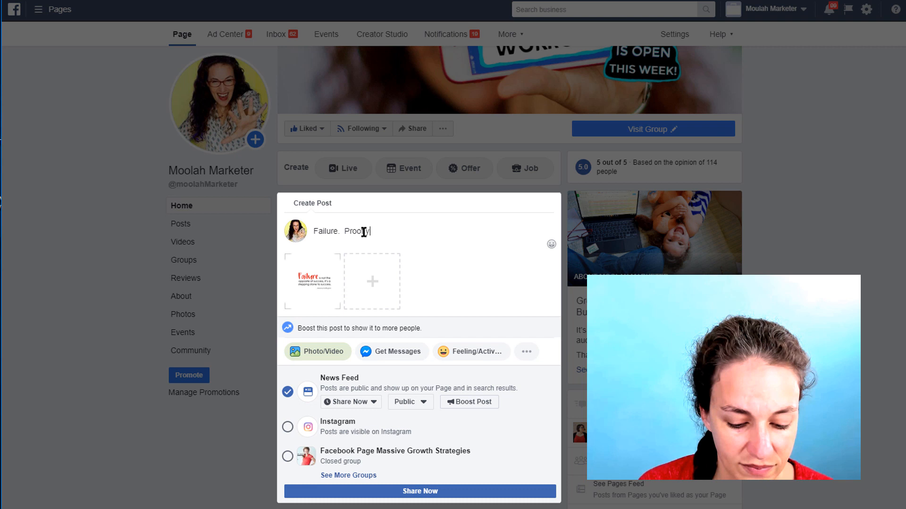
- Choose Schedule for the Failure summit post and browse July dates in the calendar
left_click(351, 402)
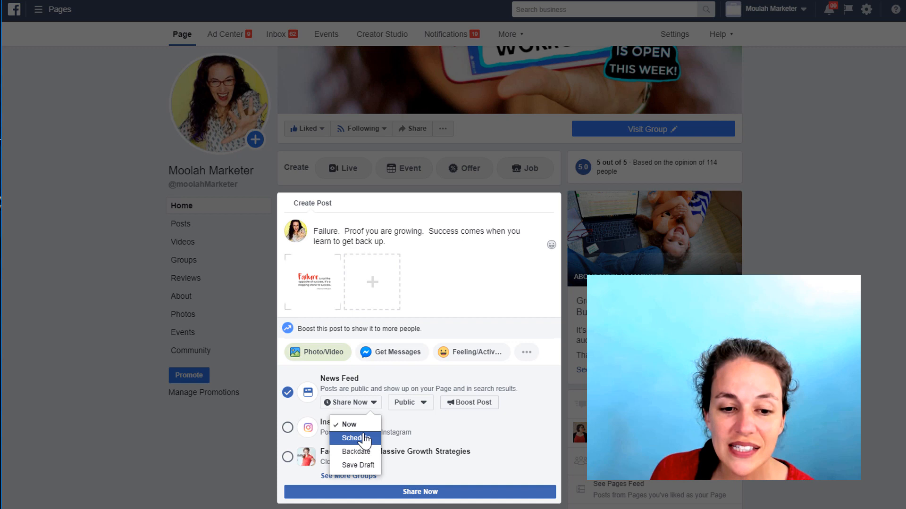
left_click(356, 438)
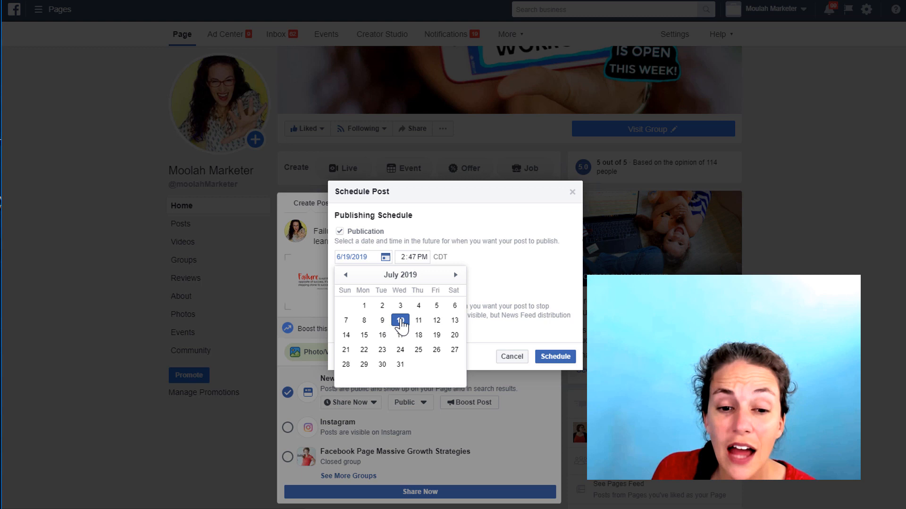
left_click(511, 357)
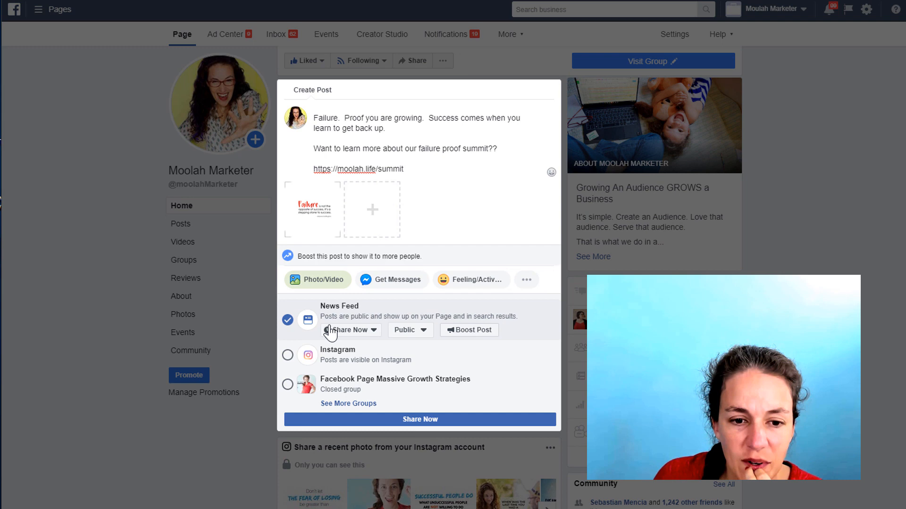
- Schedule the Failure post with the moolah.life/summit link for July 17
left_click(373, 331)
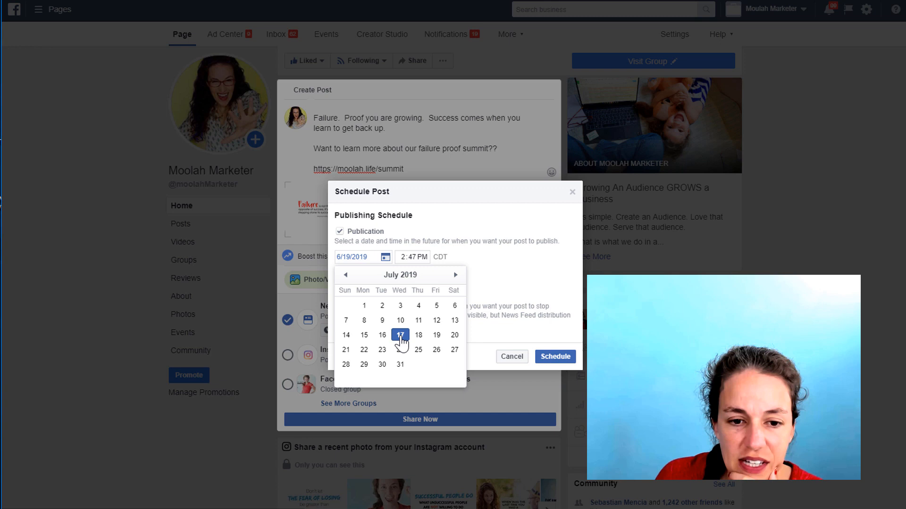
left_click(554, 357)
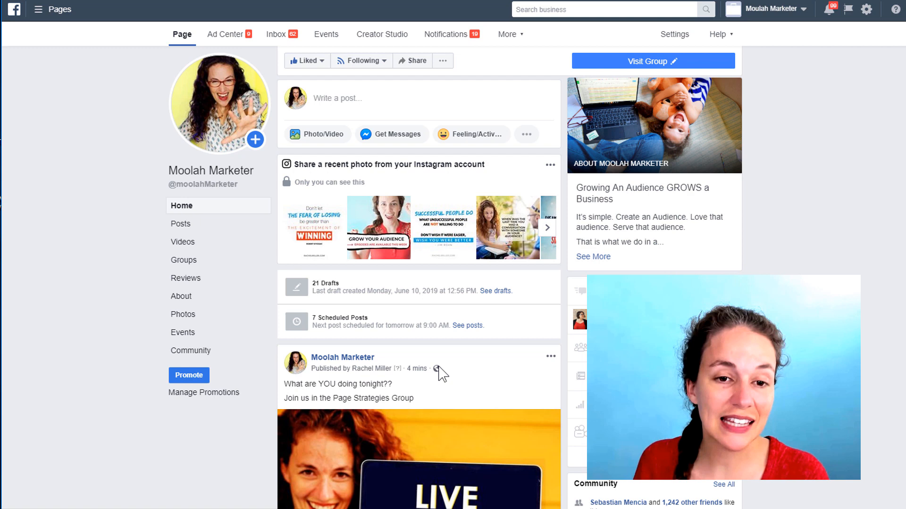
- Review the Failure post scheduled for July 17, 2:47 PM and discard changes to close it
left_click(446, 34)
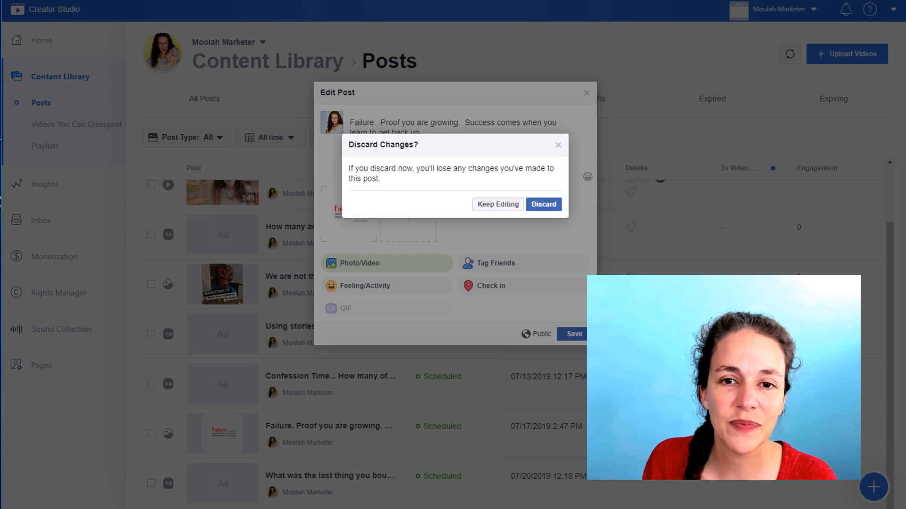
left_click(542, 203)
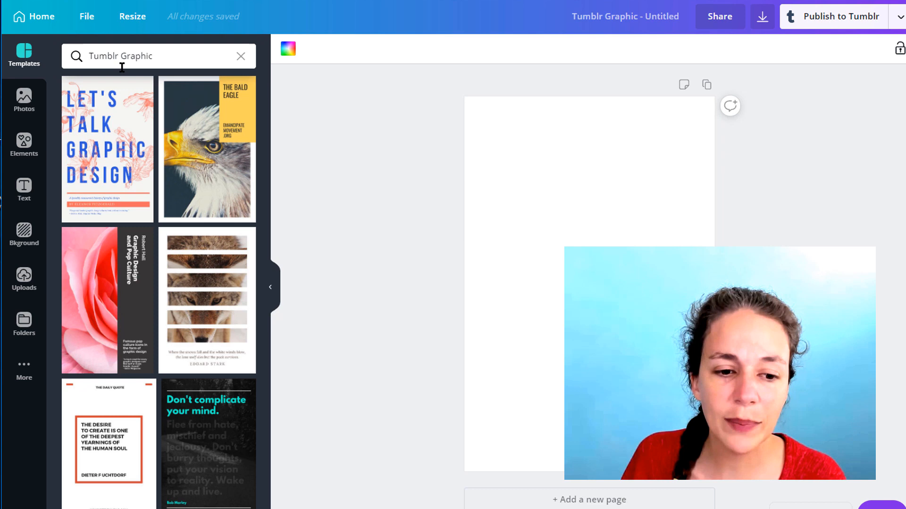
- Look through the multi-page 'ask' post-prompt design, then return to the Canva home page
left_click(33, 16)
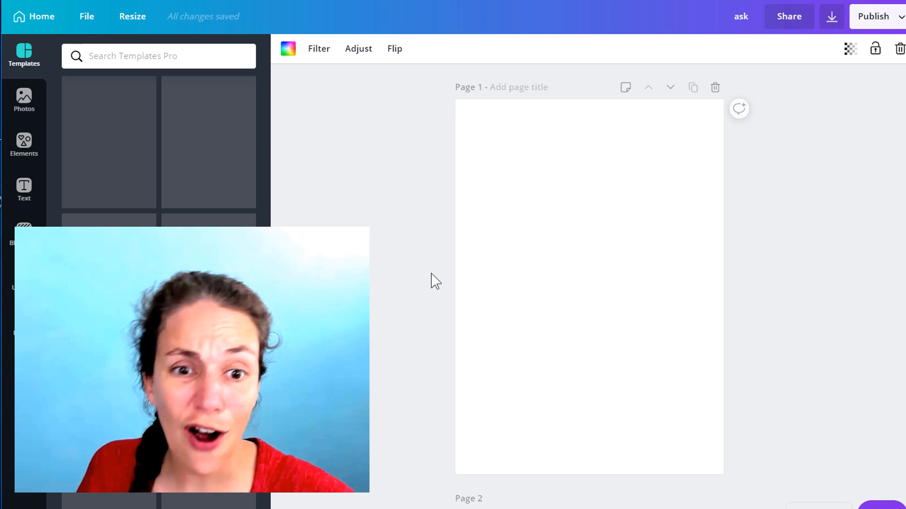
scroll("down", 3)
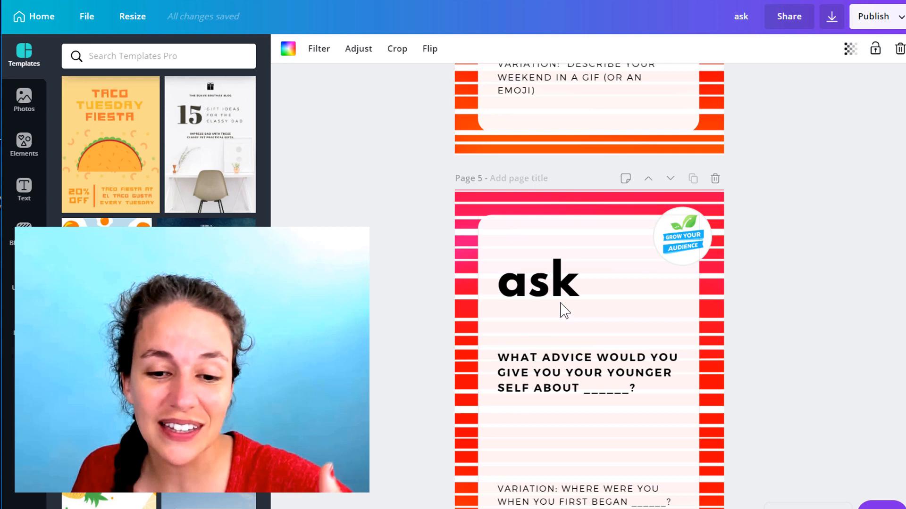
scroll("up", 3)
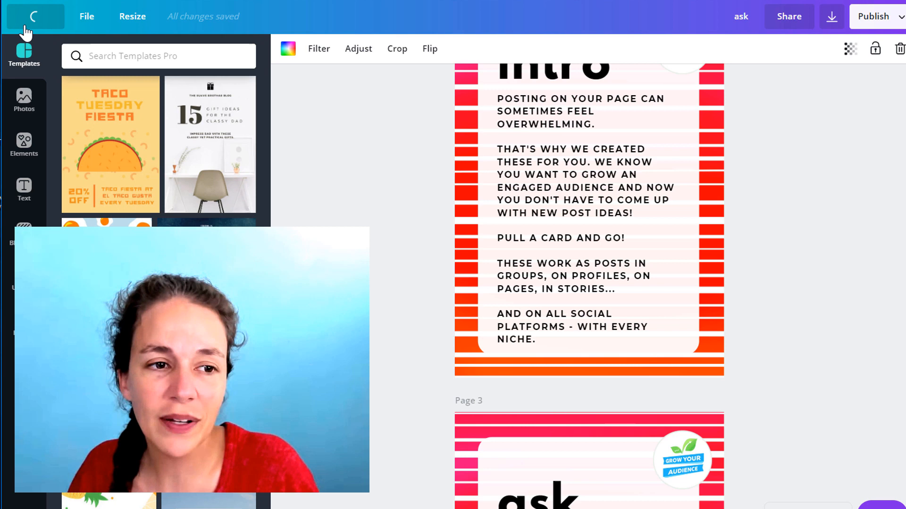
left_click(24, 16)
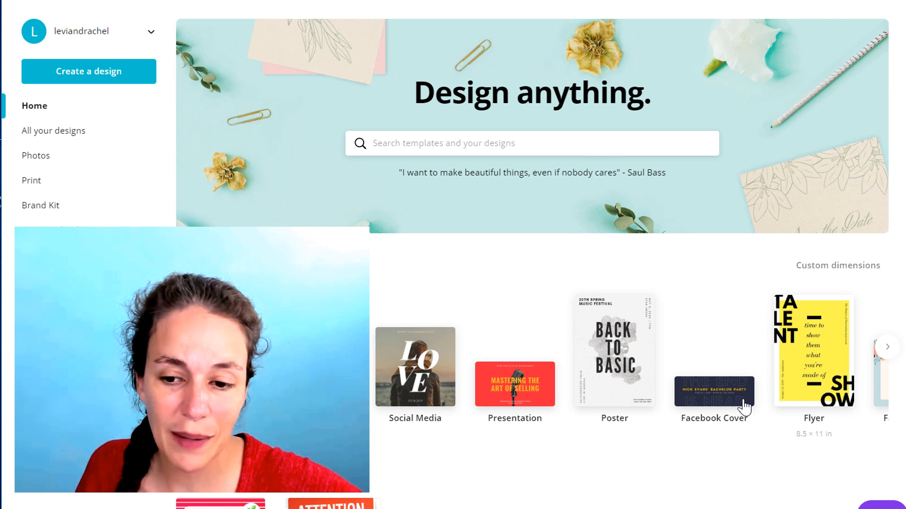
mouse_move(675, 386)
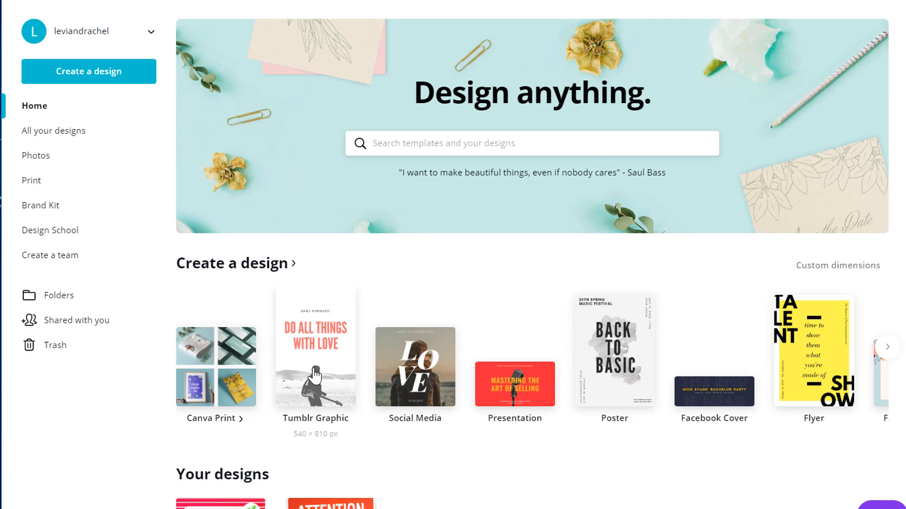
- Create a new Tumblr Graphic and apply the yellow quote template to it
left_click(315, 349)
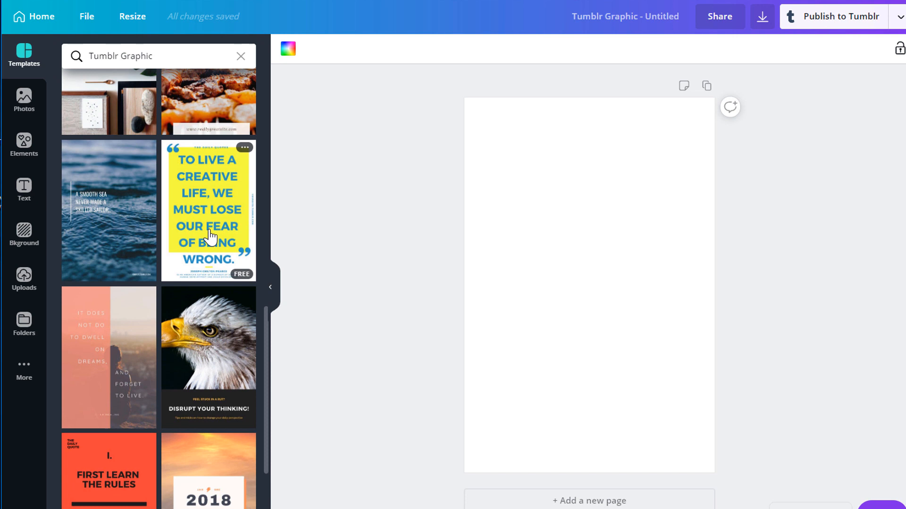
left_click(208, 209)
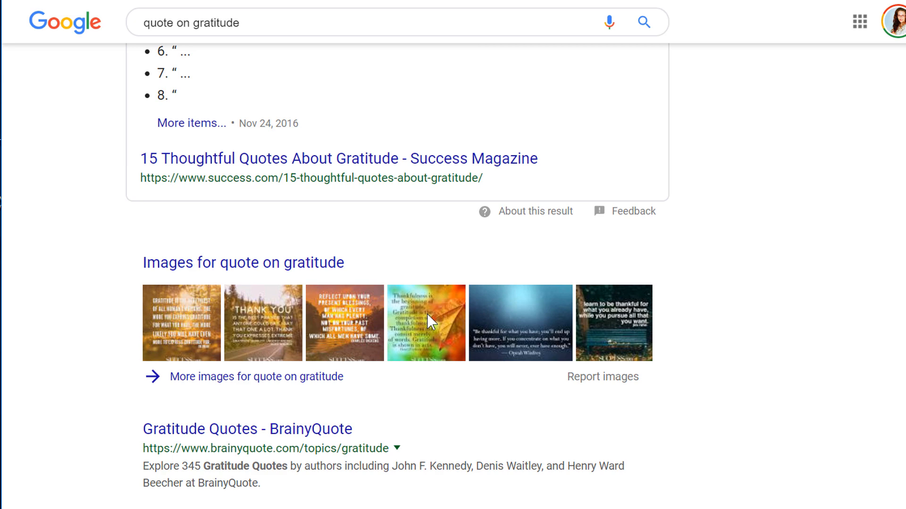
- Select the Zig Ziglar gratitude quote text on the BrainyQuote Gratitude Quotes page
left_click(247, 428)
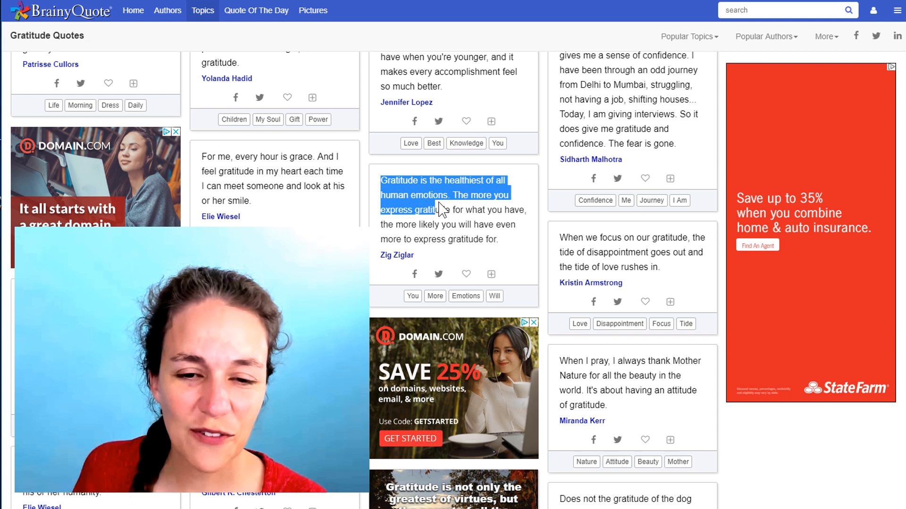
left_click(479, 190)
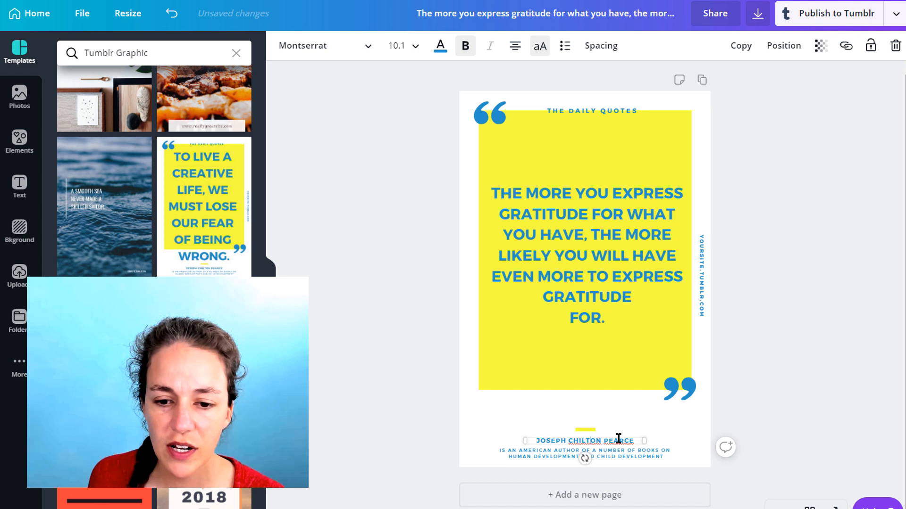
- Credit the pasted quote to ZIG ZIGLAR, removing the old author bio, with a paler yellow box
type("ZIG ZIGLAR")
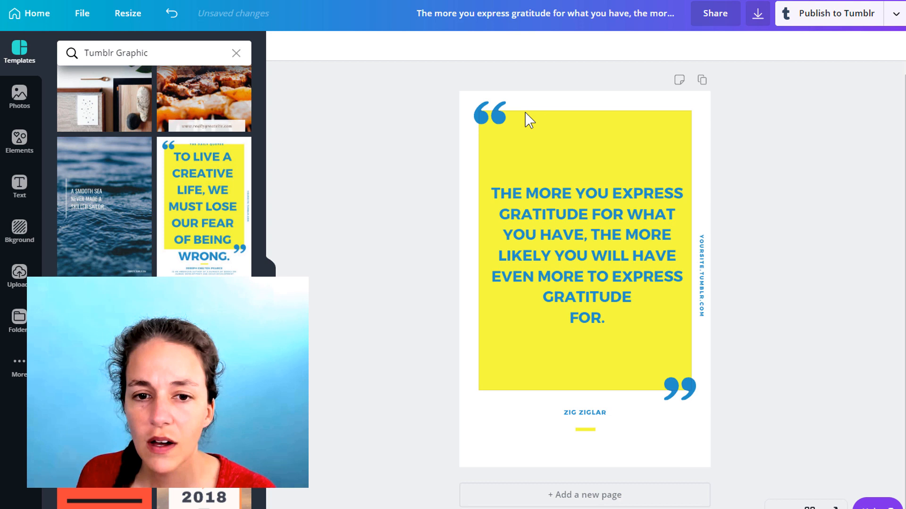
left_click(583, 145)
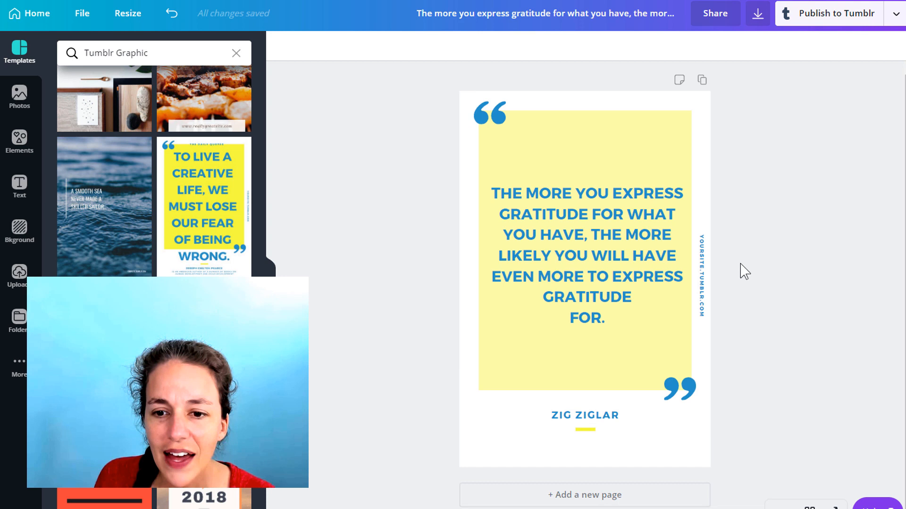
- Download the Zig Ziglar gratitude graphic as a PNG and dismiss the published popup
left_click(756, 13)
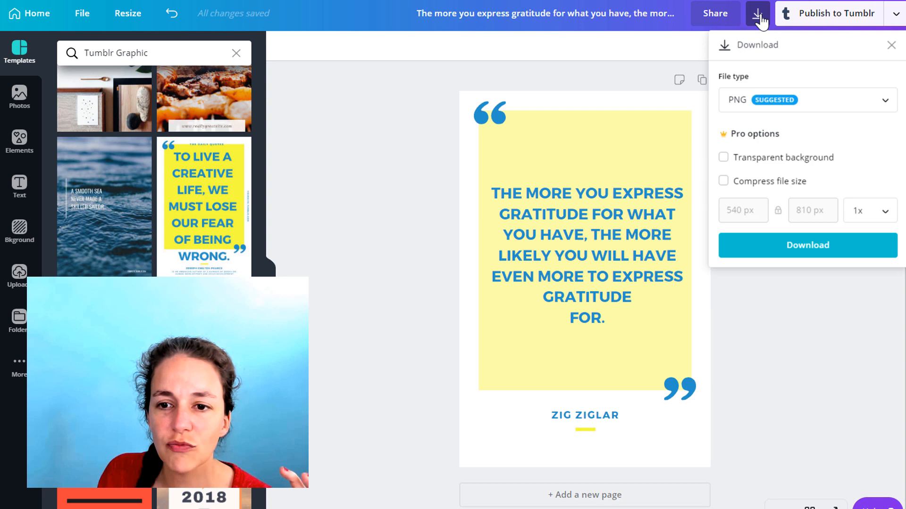
left_click(807, 245)
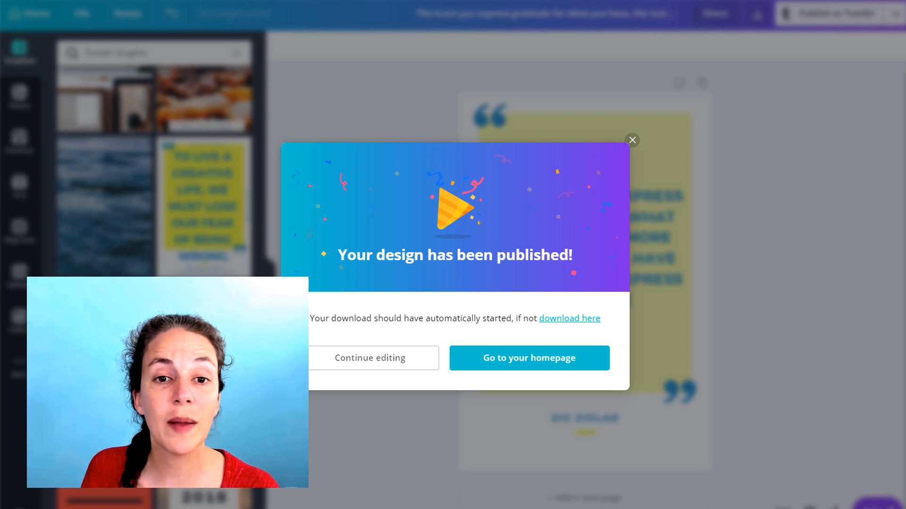
left_click(528, 359)
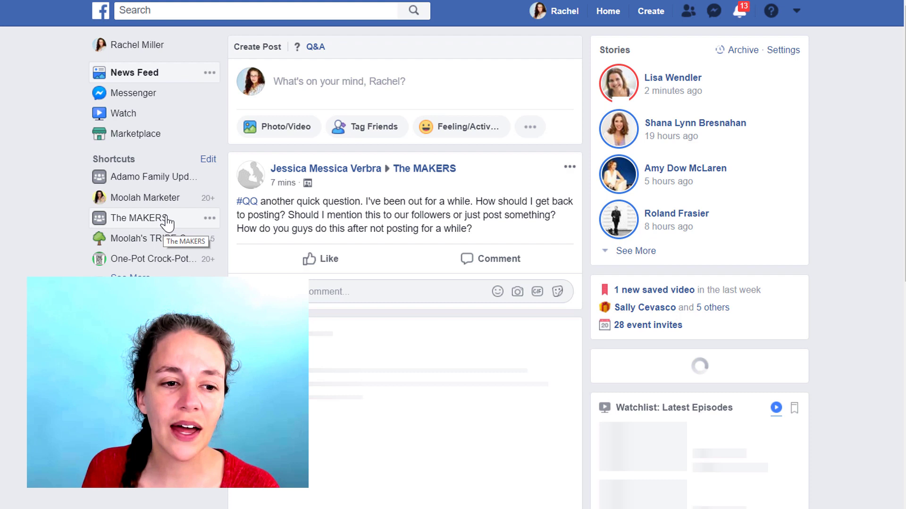
- Start a photo post in the Moolah's TRIBE Crew group with the downloaded gratitude PNG attached
left_click(138, 239)
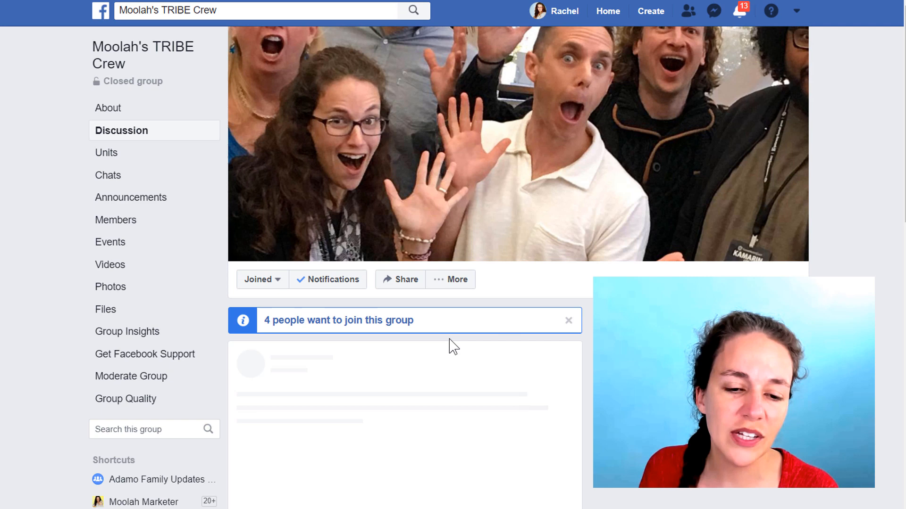
left_click(357, 319)
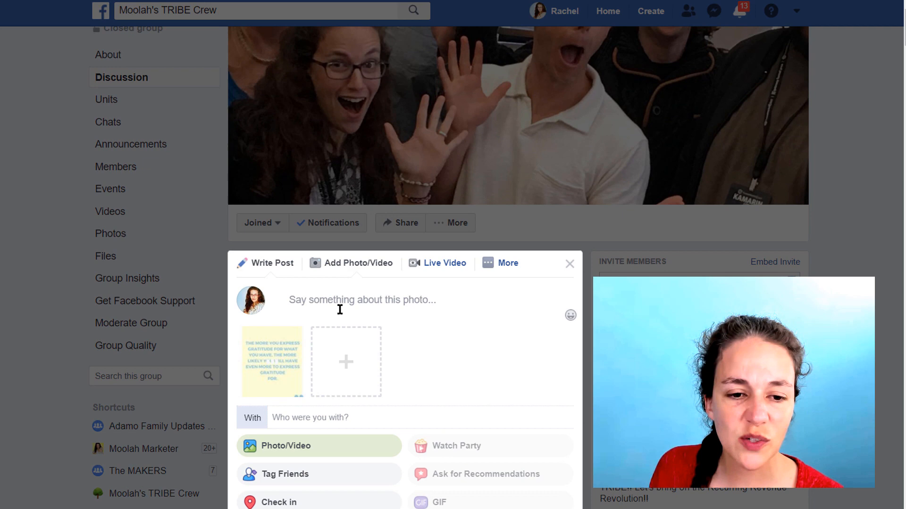
- Caption the post 'Who is someone YOU are most grateful for??' and schedule it for July 2, 2019 at 3:43 PM
type("Wh")
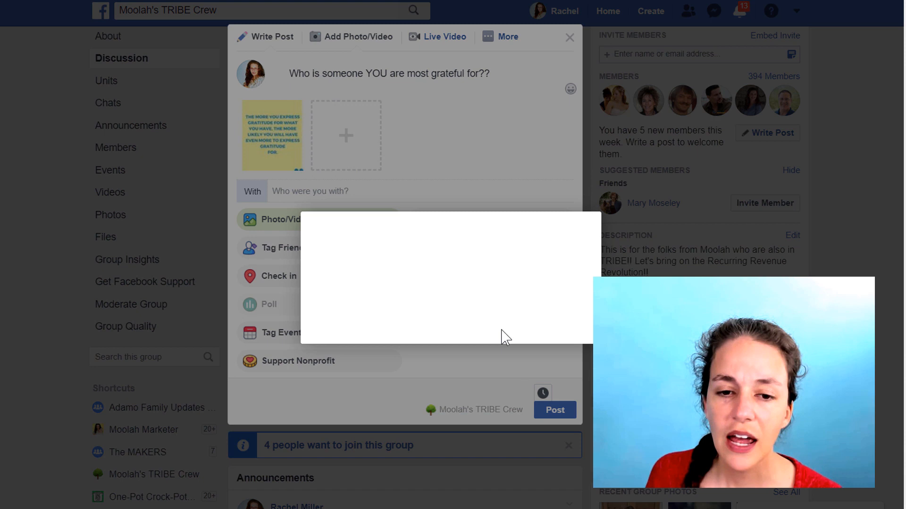
left_click(542, 393)
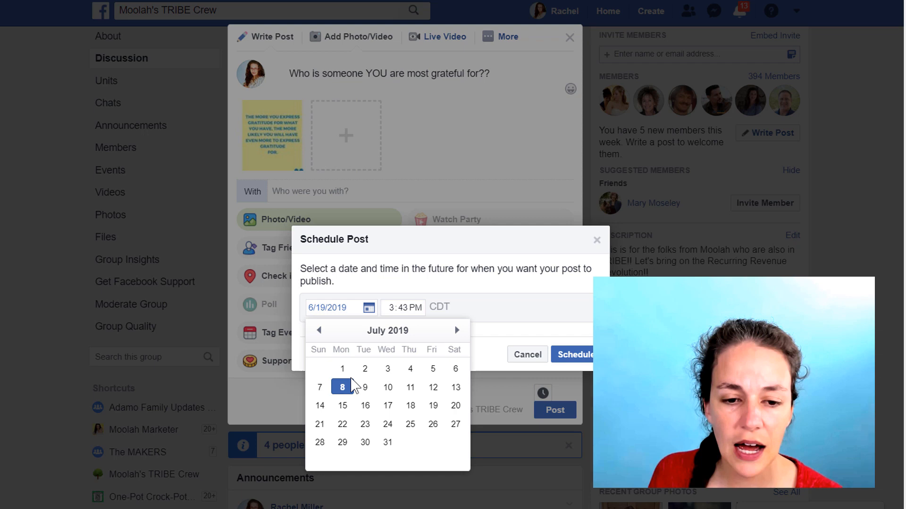
left_click(575, 354)
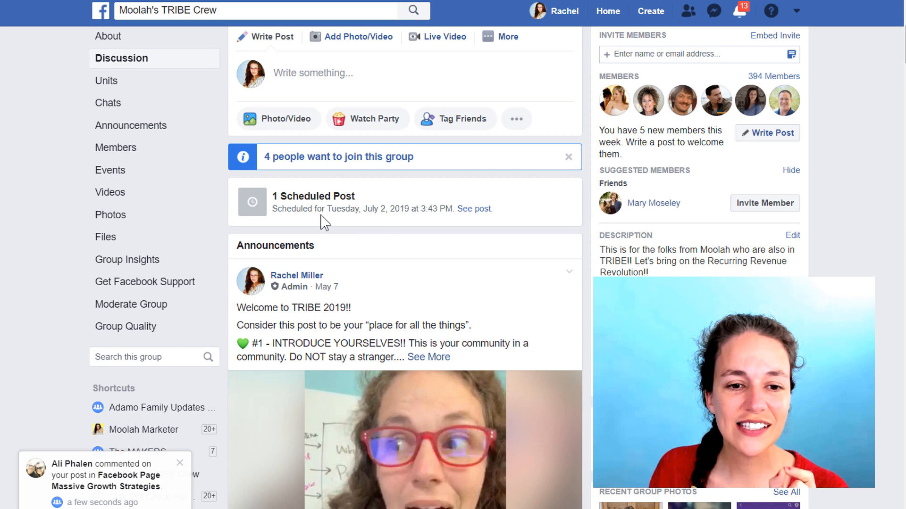